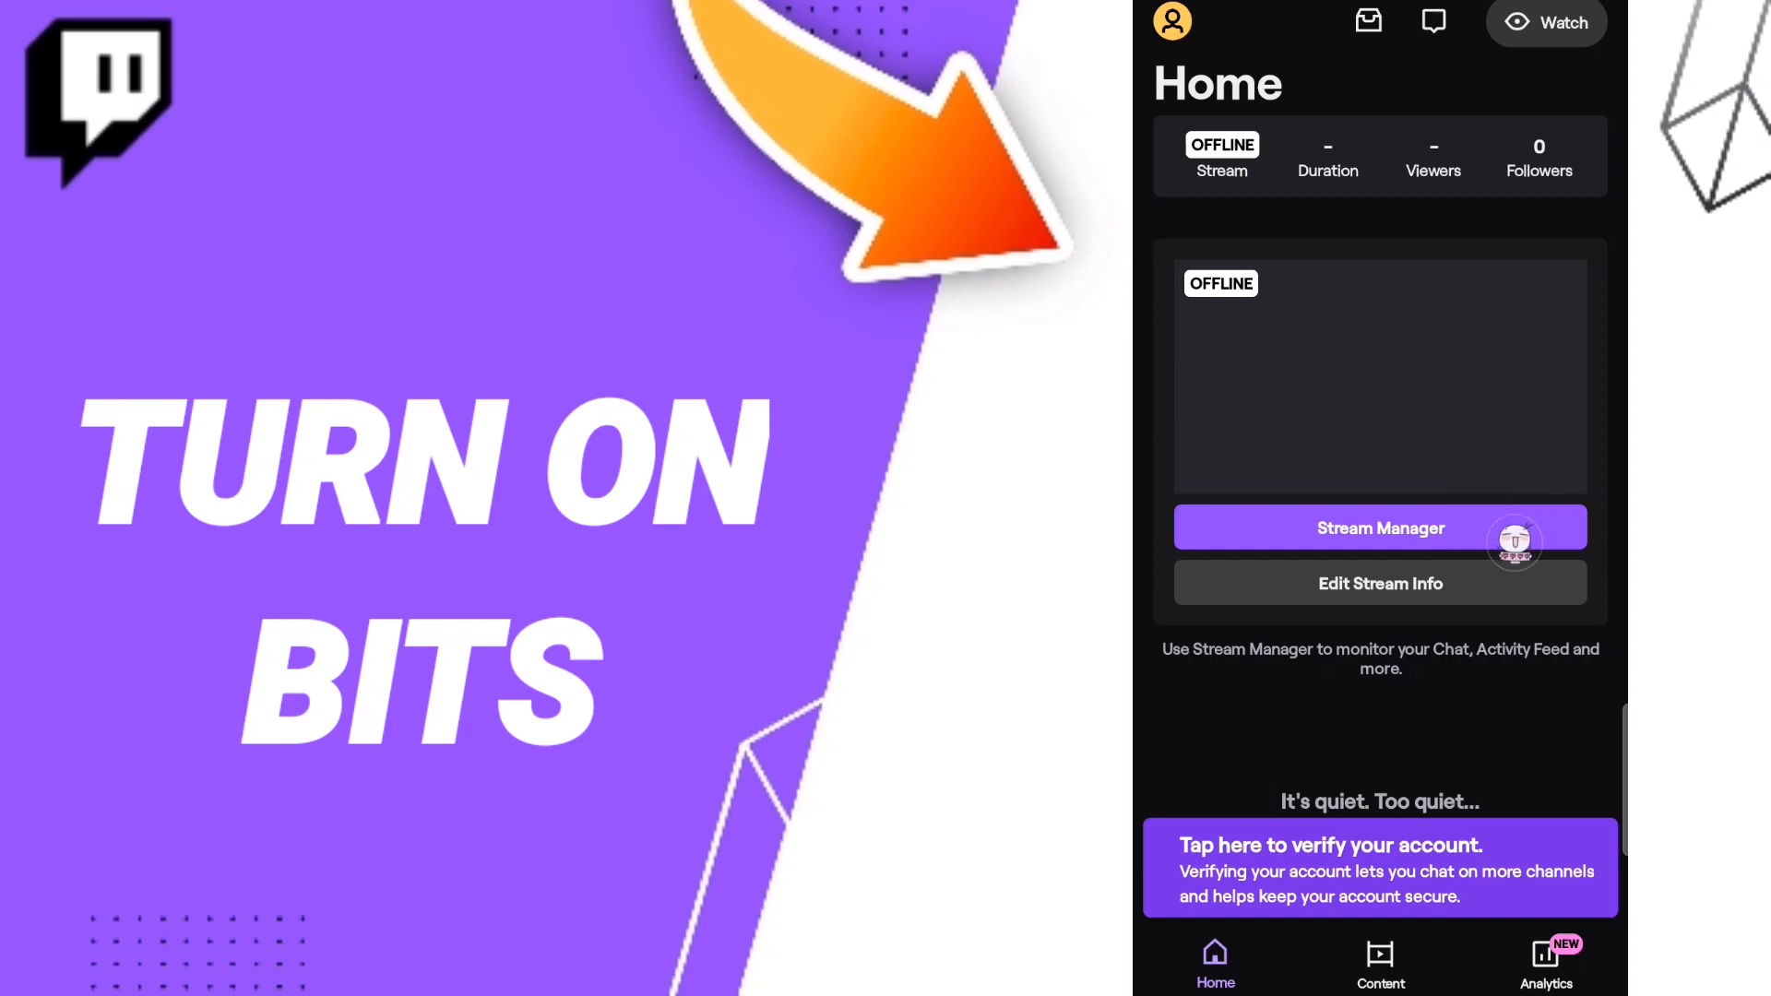
# Open Stream Manager from the Twitch Home screen.
pyautogui.click(1379, 528)
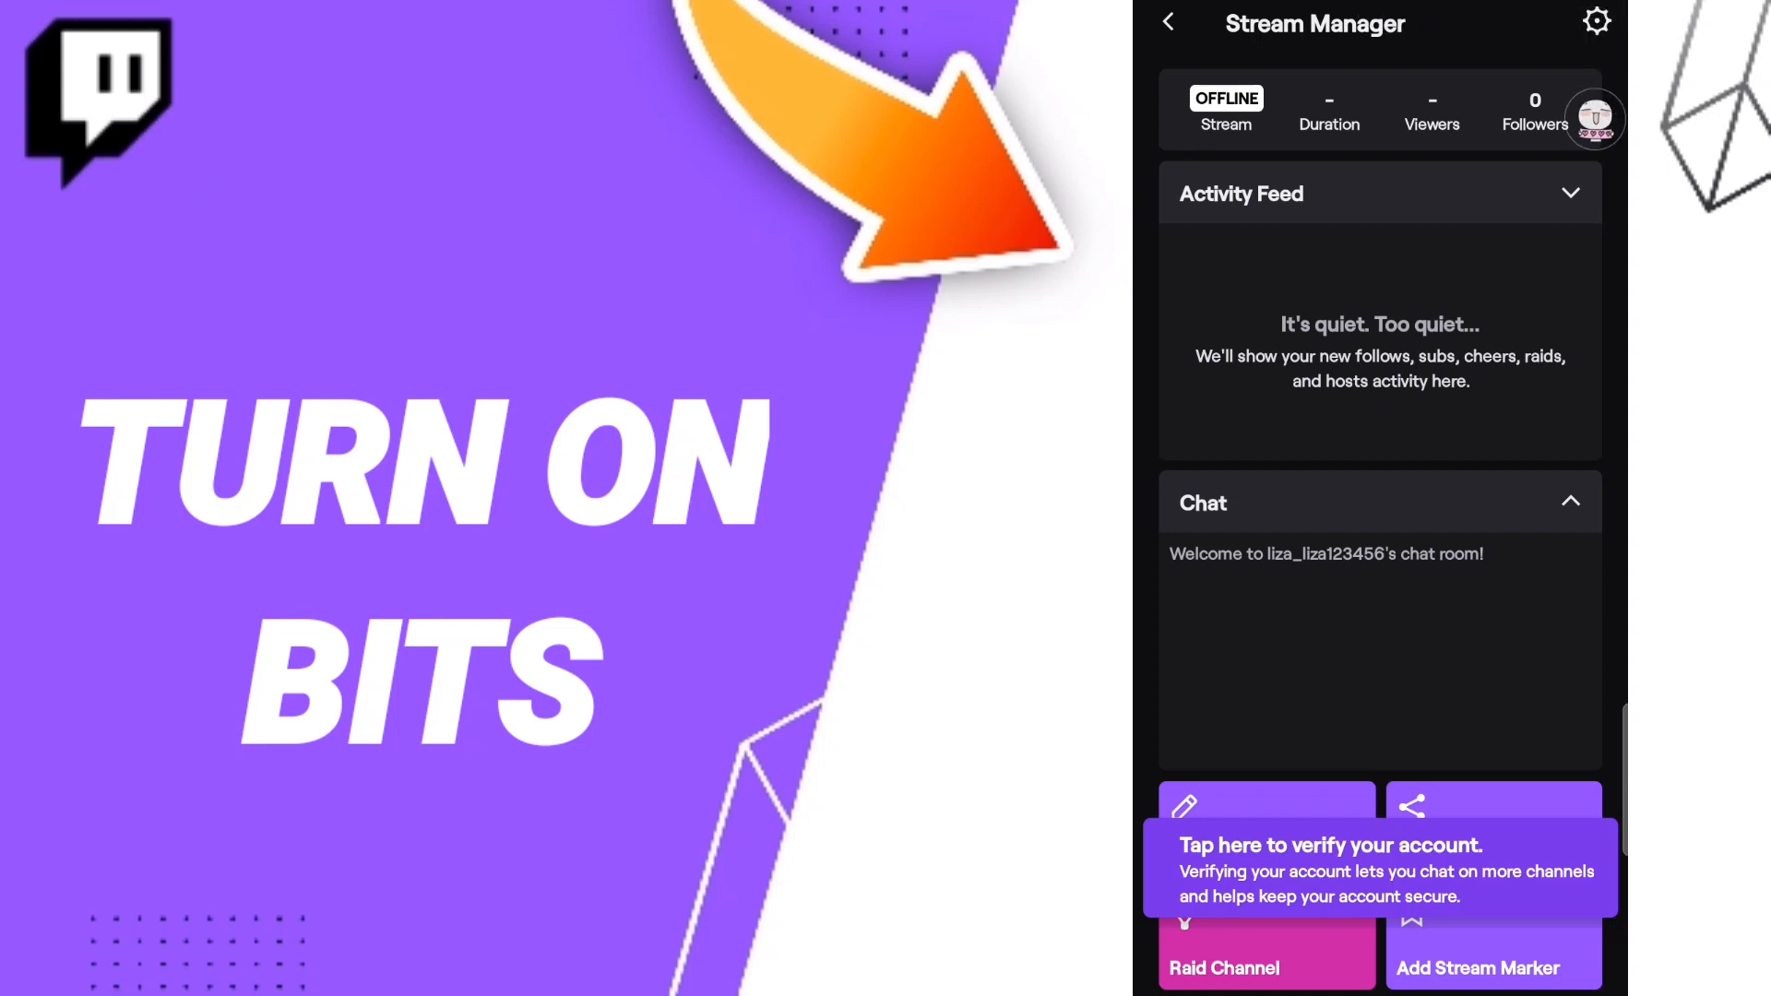
# Toggle Bits in Stream Manager's activity-feed settings, then return to the Following feed.
pyautogui.click(1596, 20)
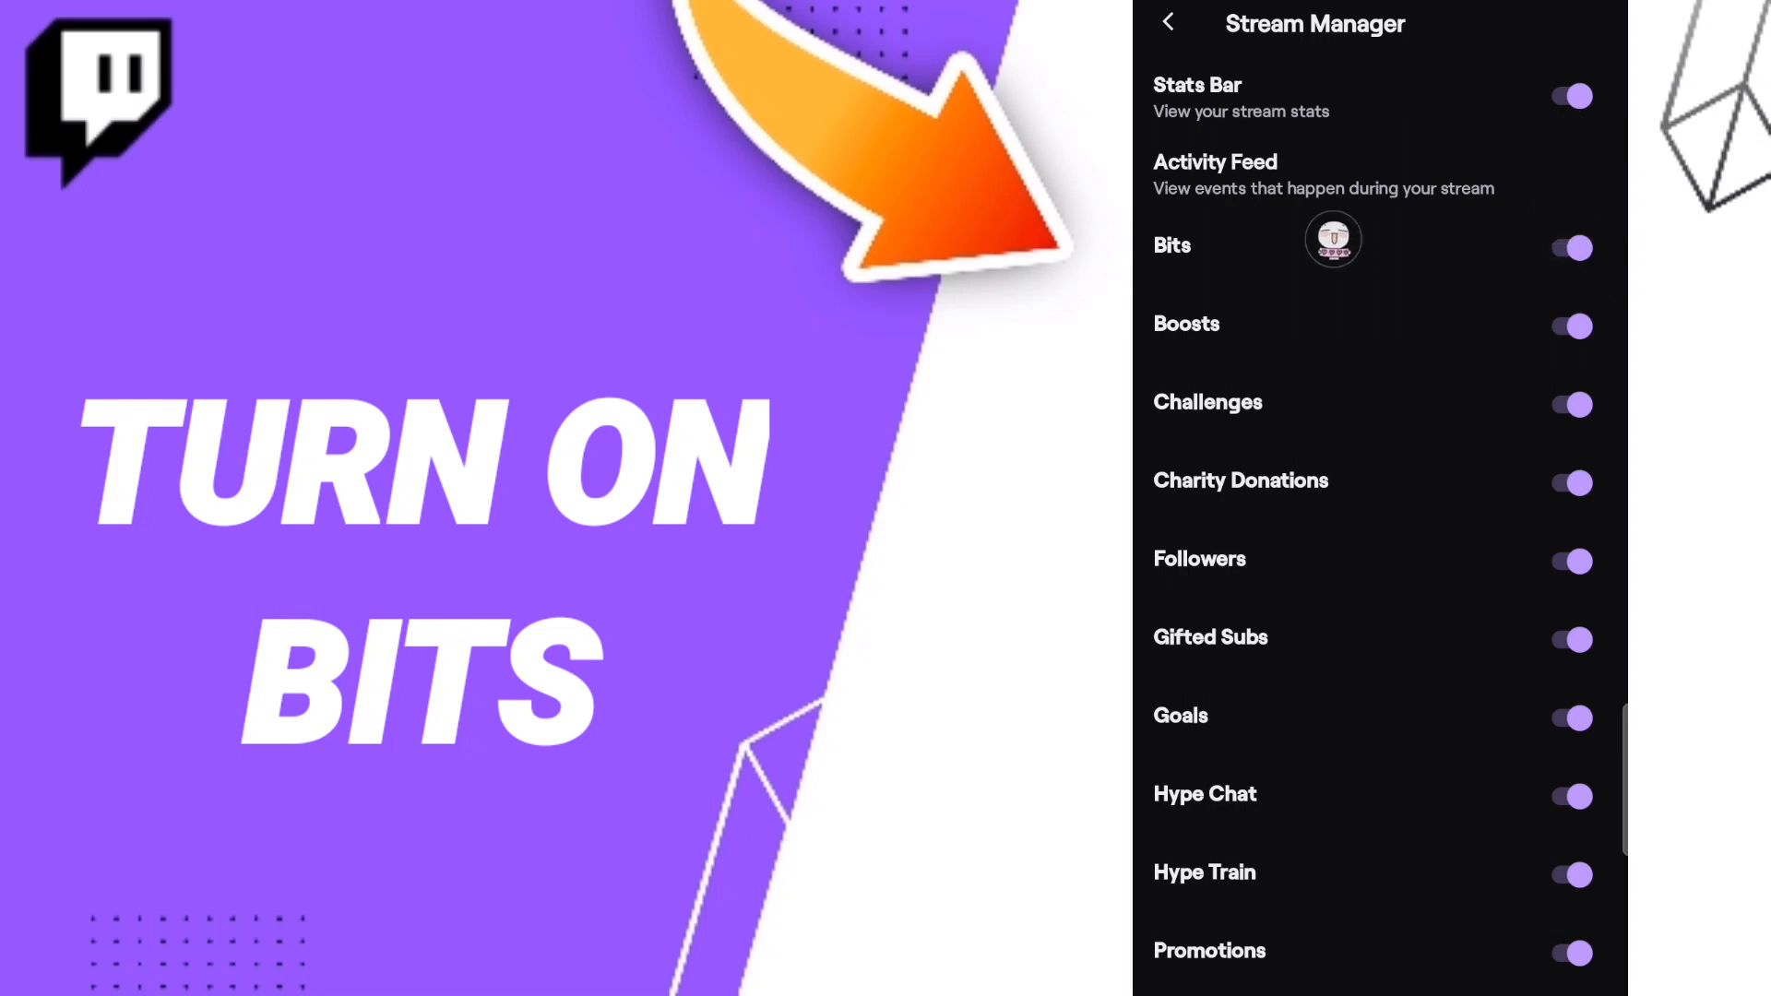
pyautogui.click(1570, 247)
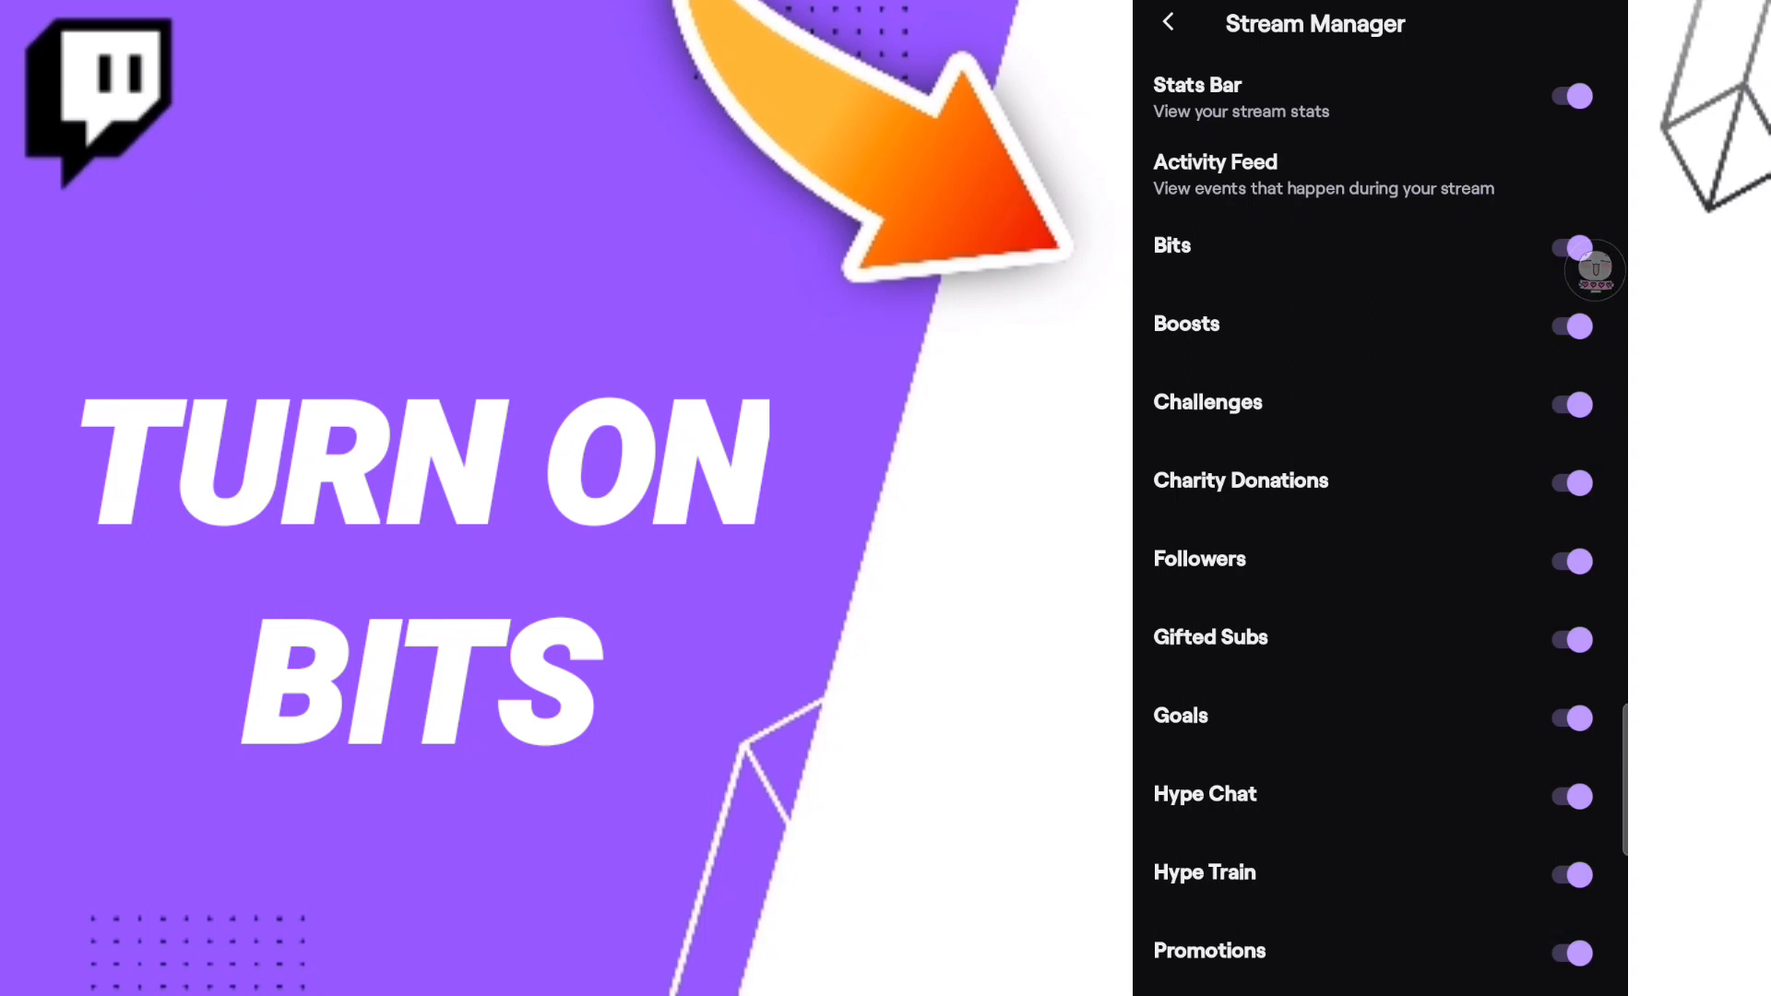
pyautogui.click(1169, 21)
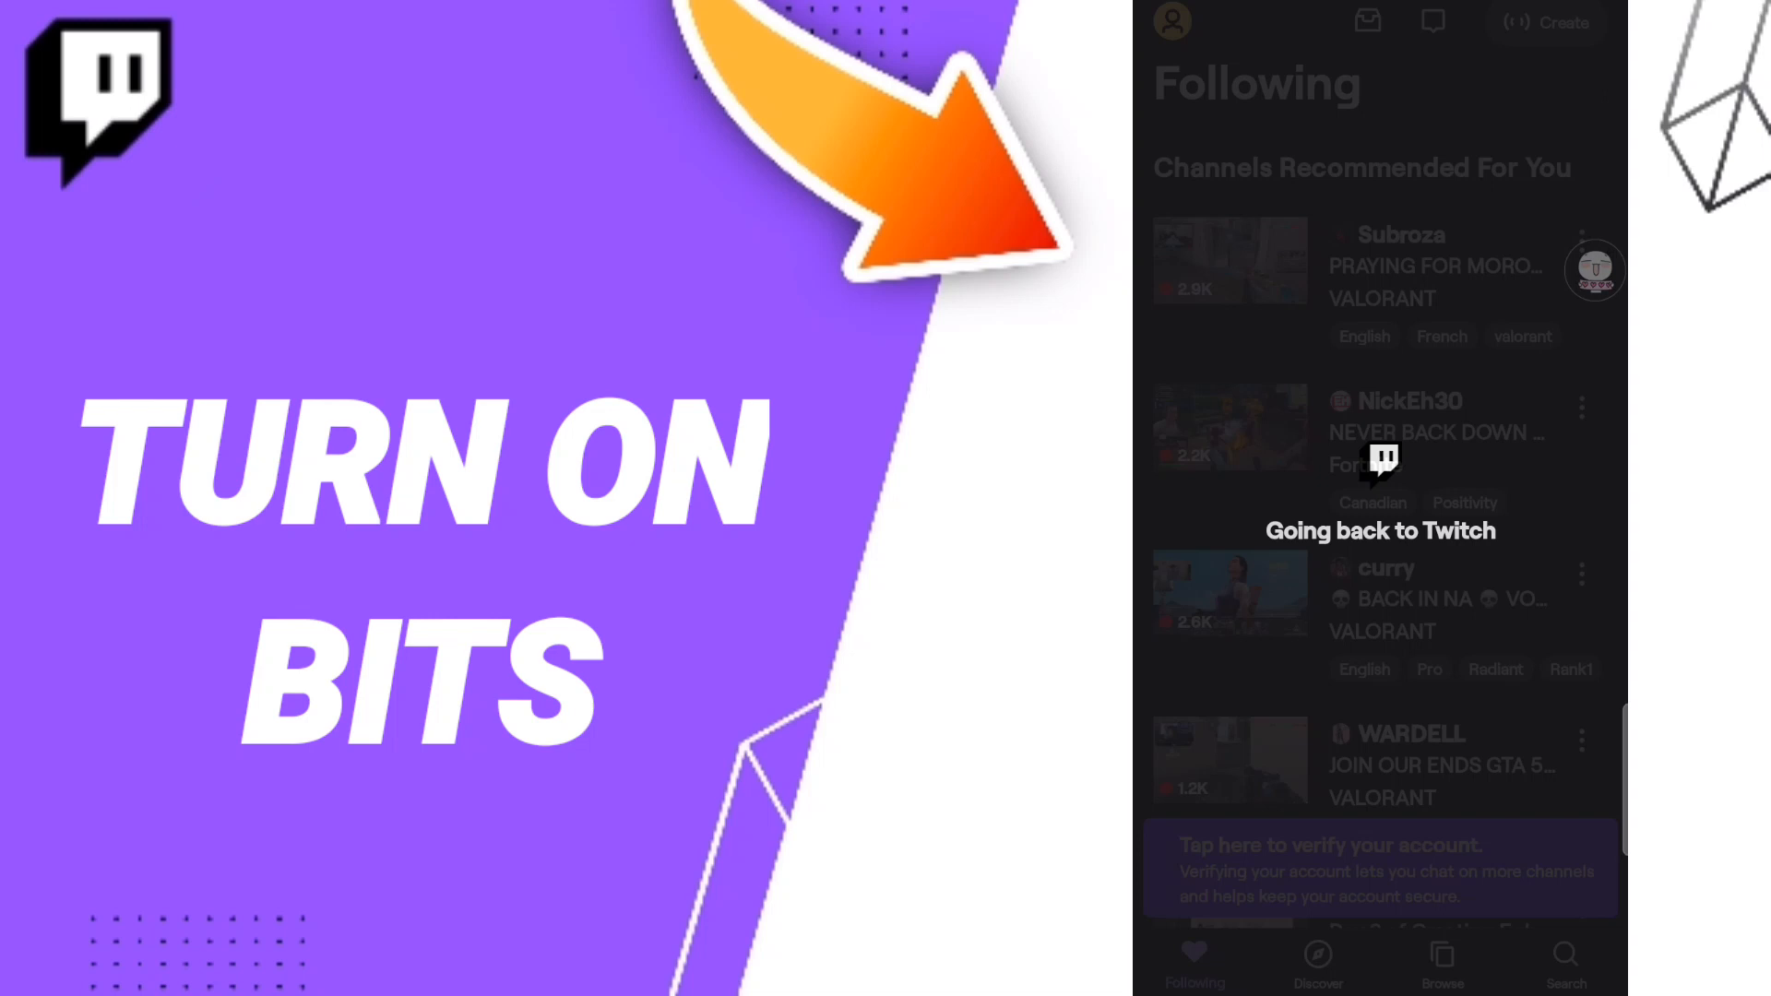
pyautogui.scroll(-3)
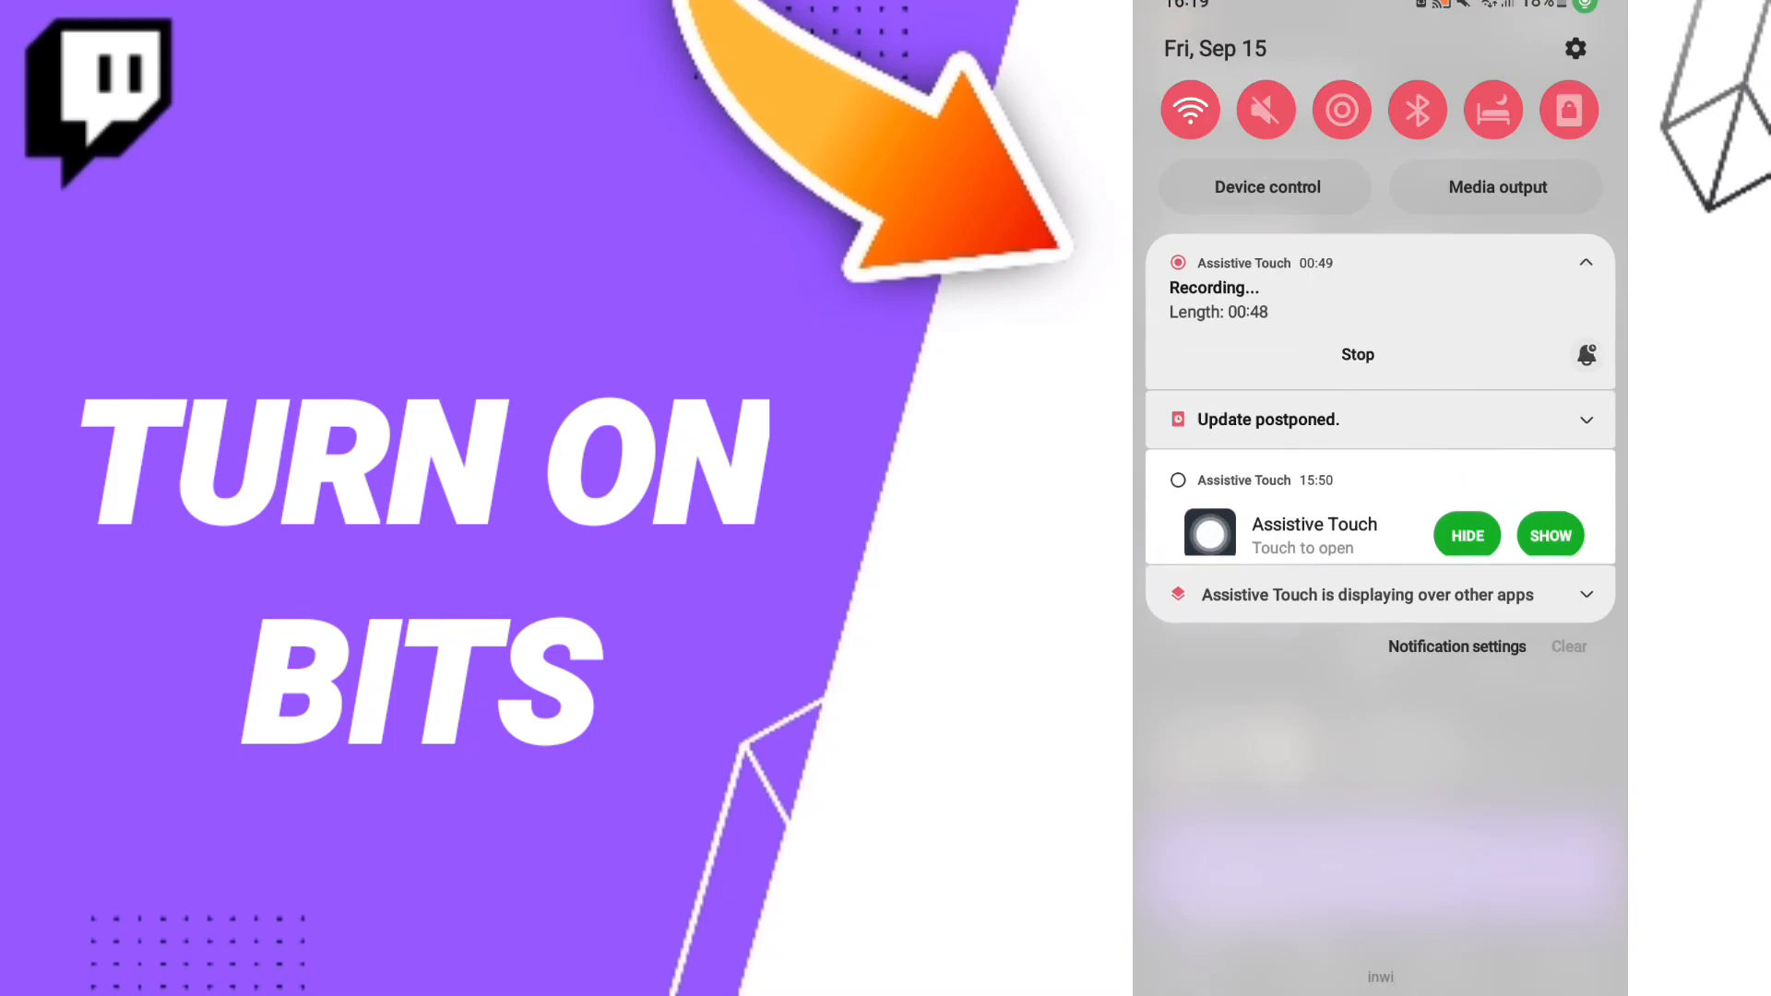